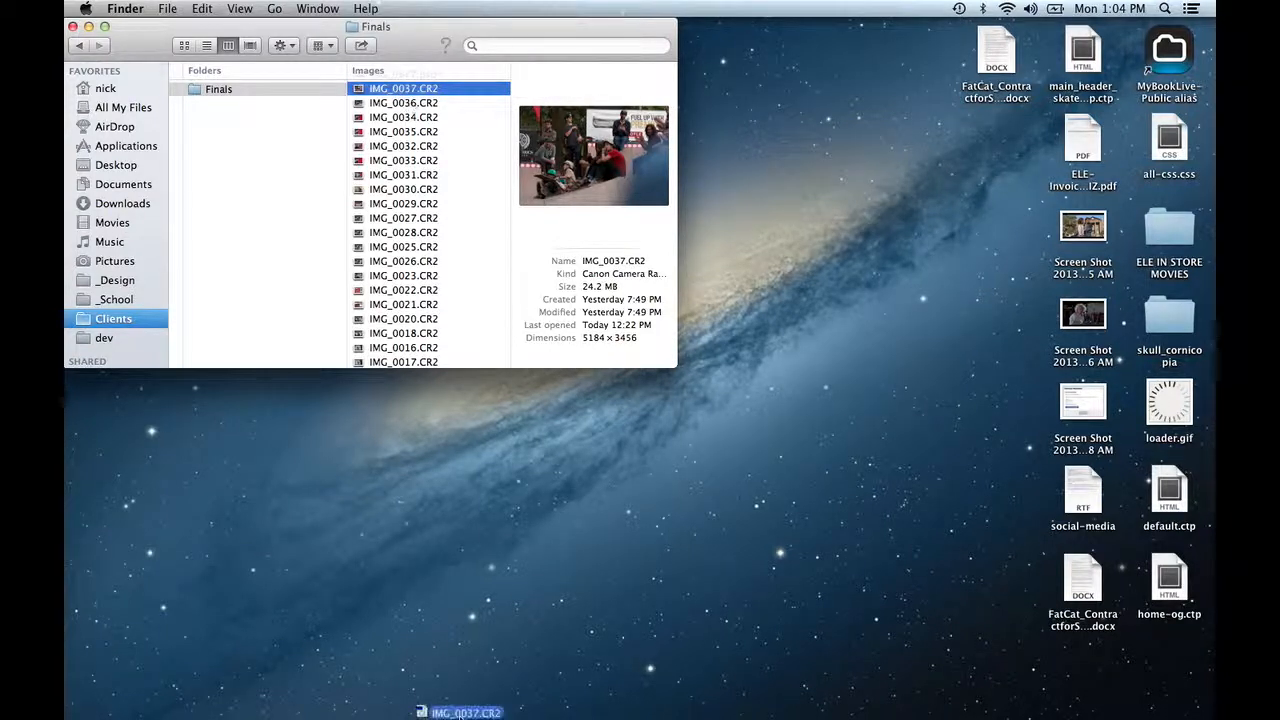
Drag the Finals folder onto the Bridge Dock icon so its CR2 photos open in Bridge.
left_click_drag(464, 712, 728, 640)
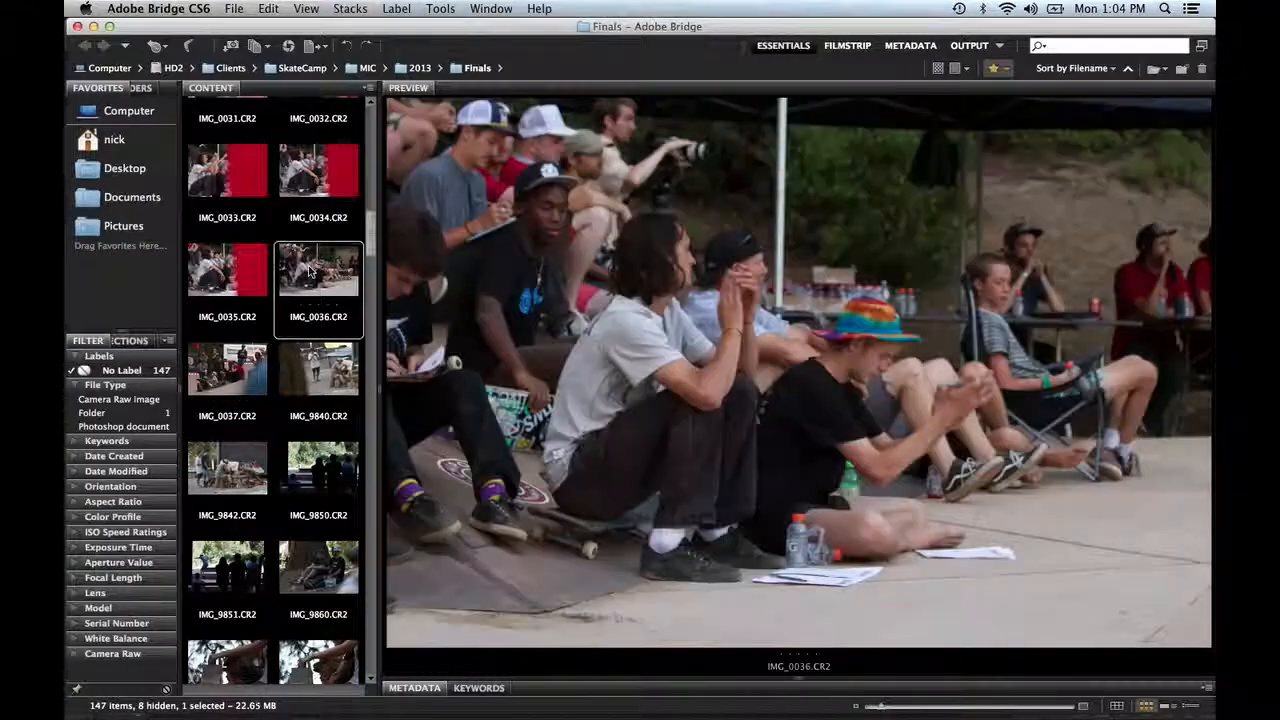
Label chosen photos Select (red), make IMG_9840 Second (yellow), then filter to the five Select shots.
left_click(228, 270)
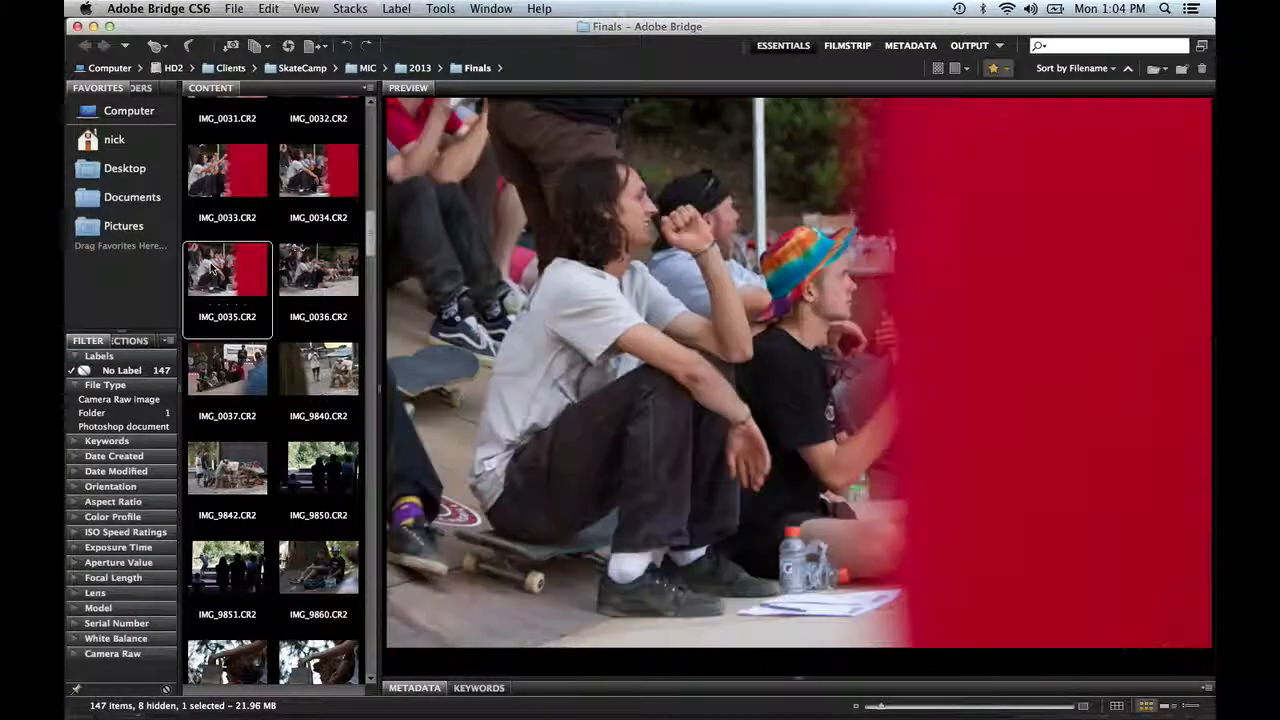
left_click(228, 170)
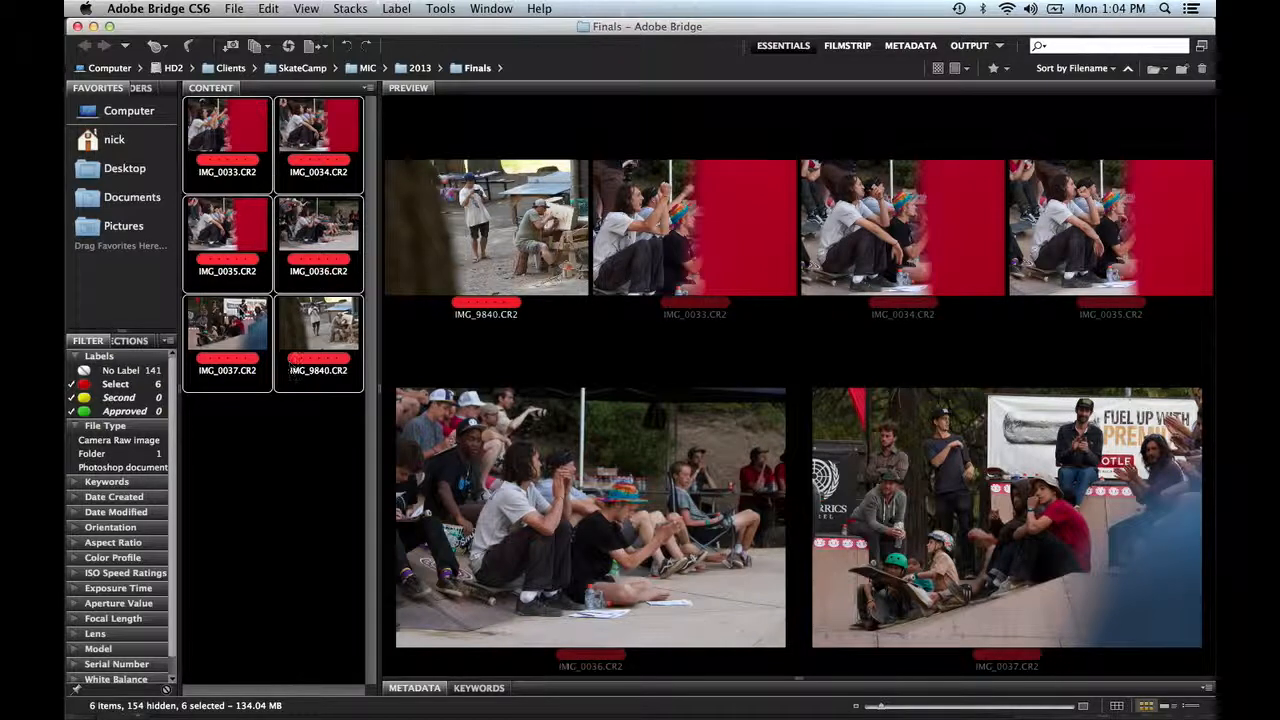
left_click(318, 330)
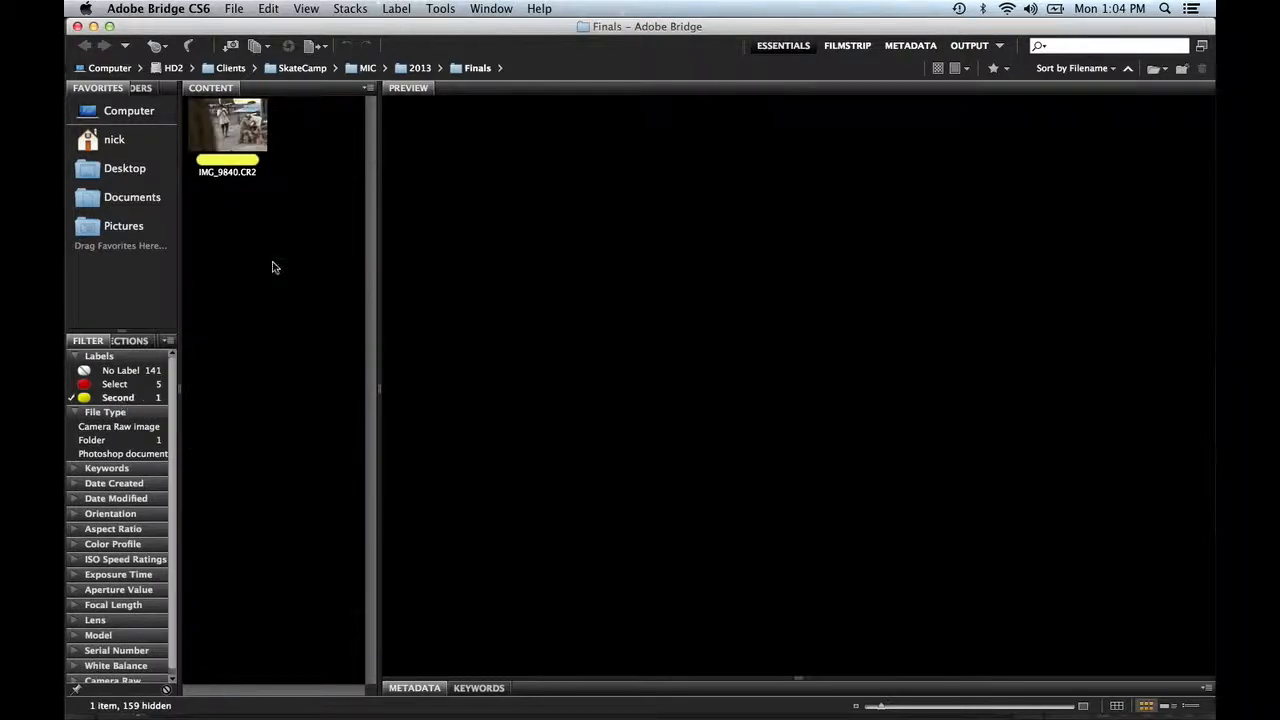
left_click(228, 130)
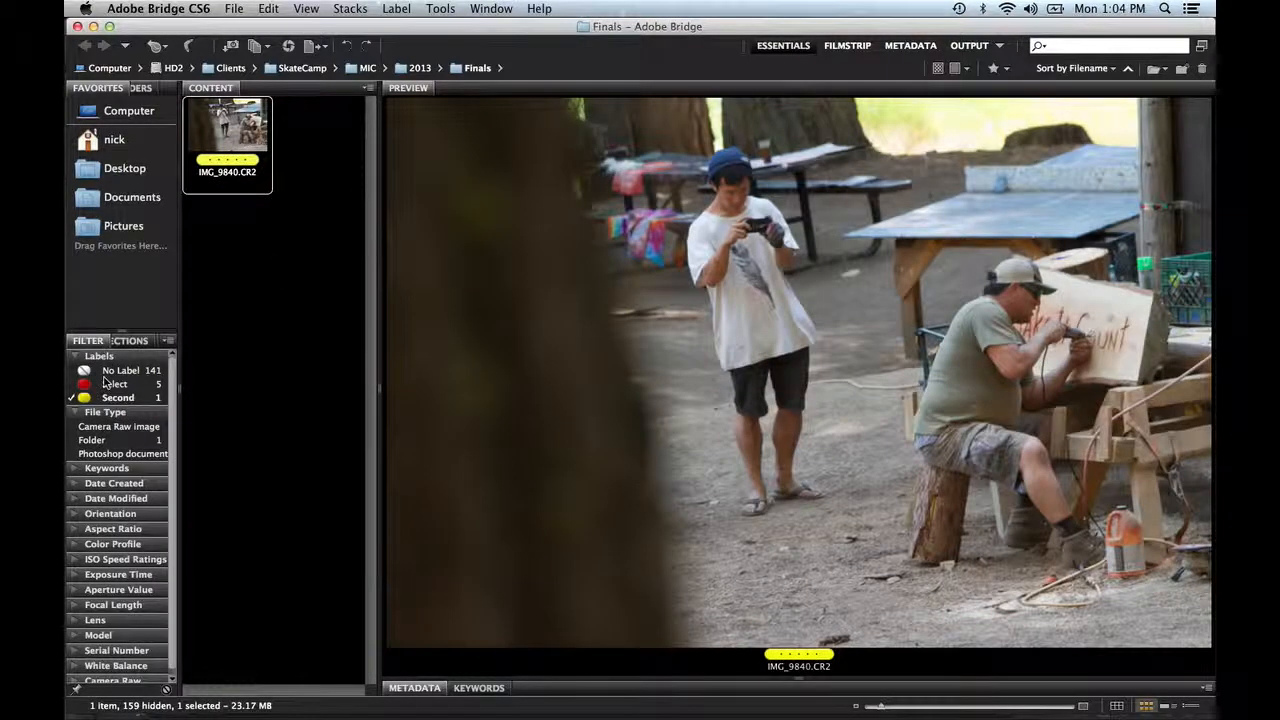
left_click(116, 384)
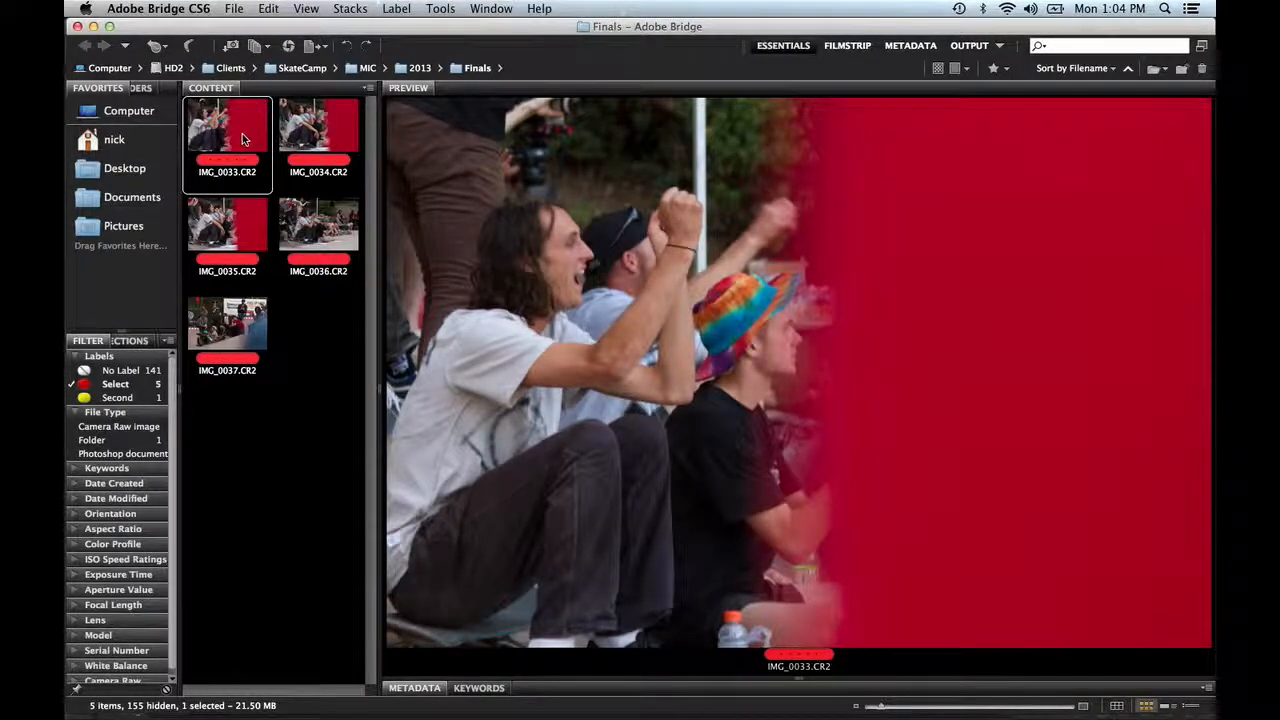
Edit IMG_0033 in Camera Raw to exposure +0.80, warmer temperature and saturation +28, then return to Bridge.
double_click(228, 130)
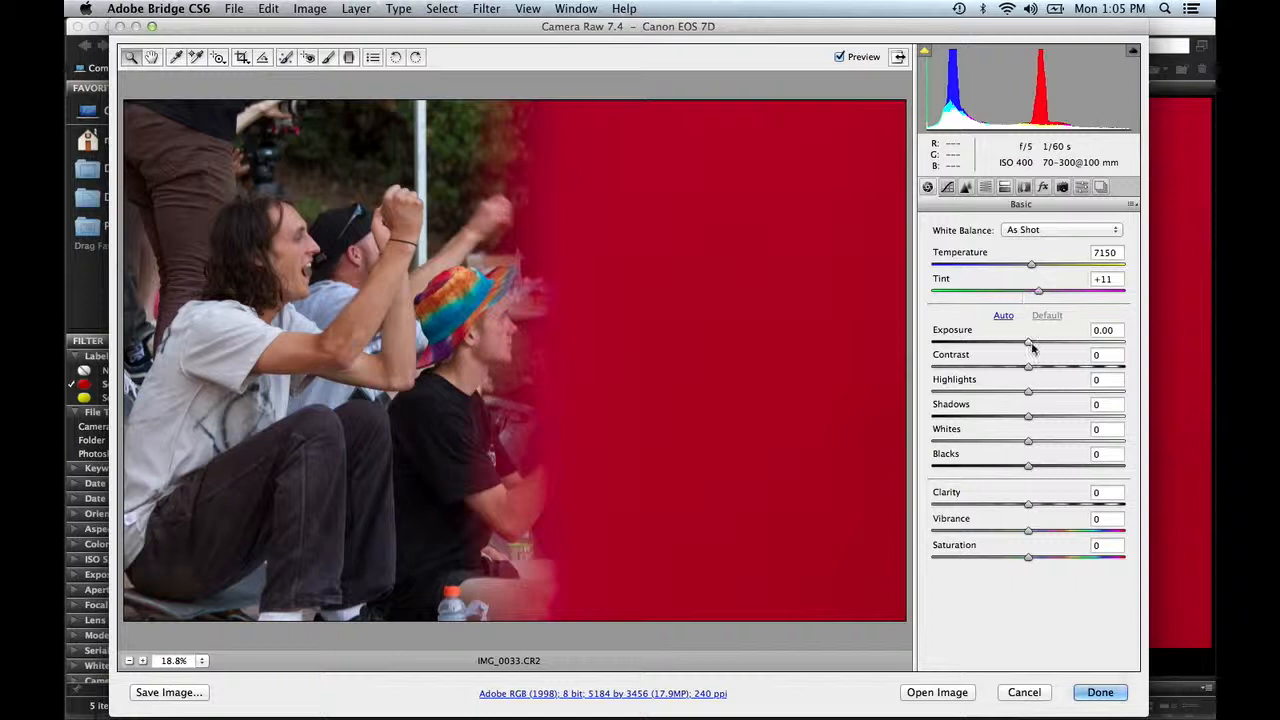
left_click_drag(1030, 342, 1044, 342)
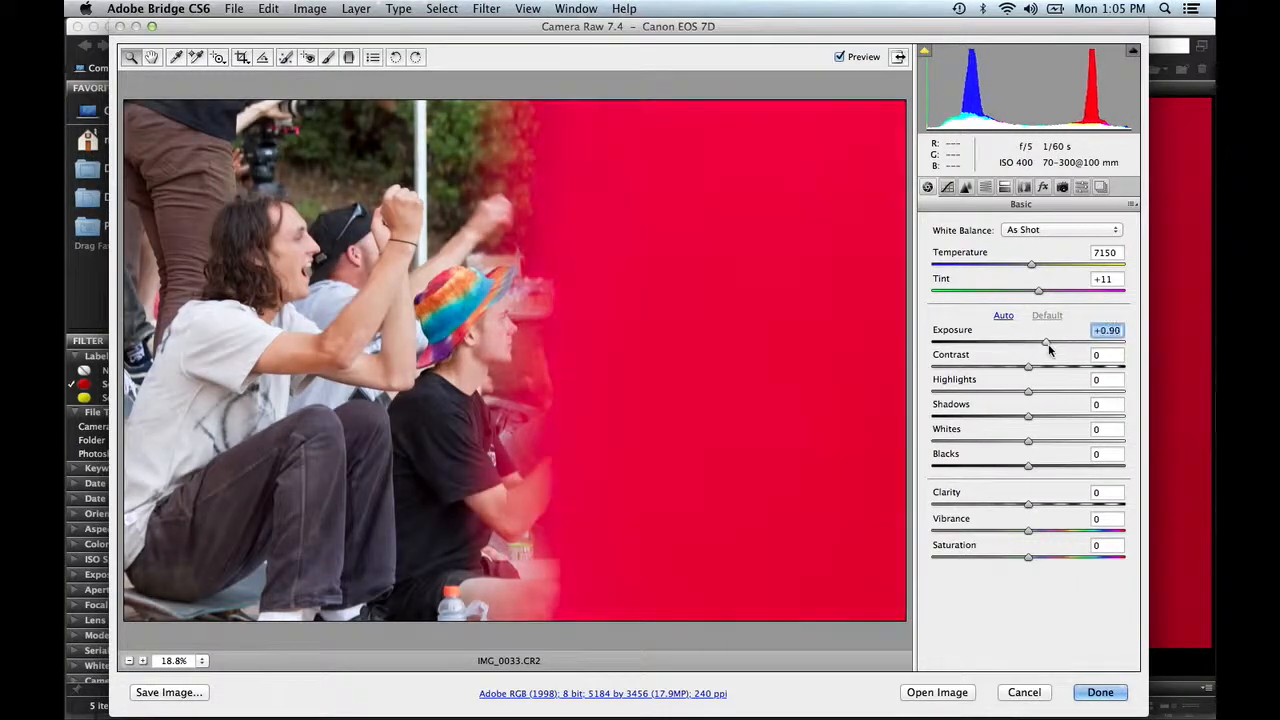
left_click_drag(1032, 264, 1060, 264)
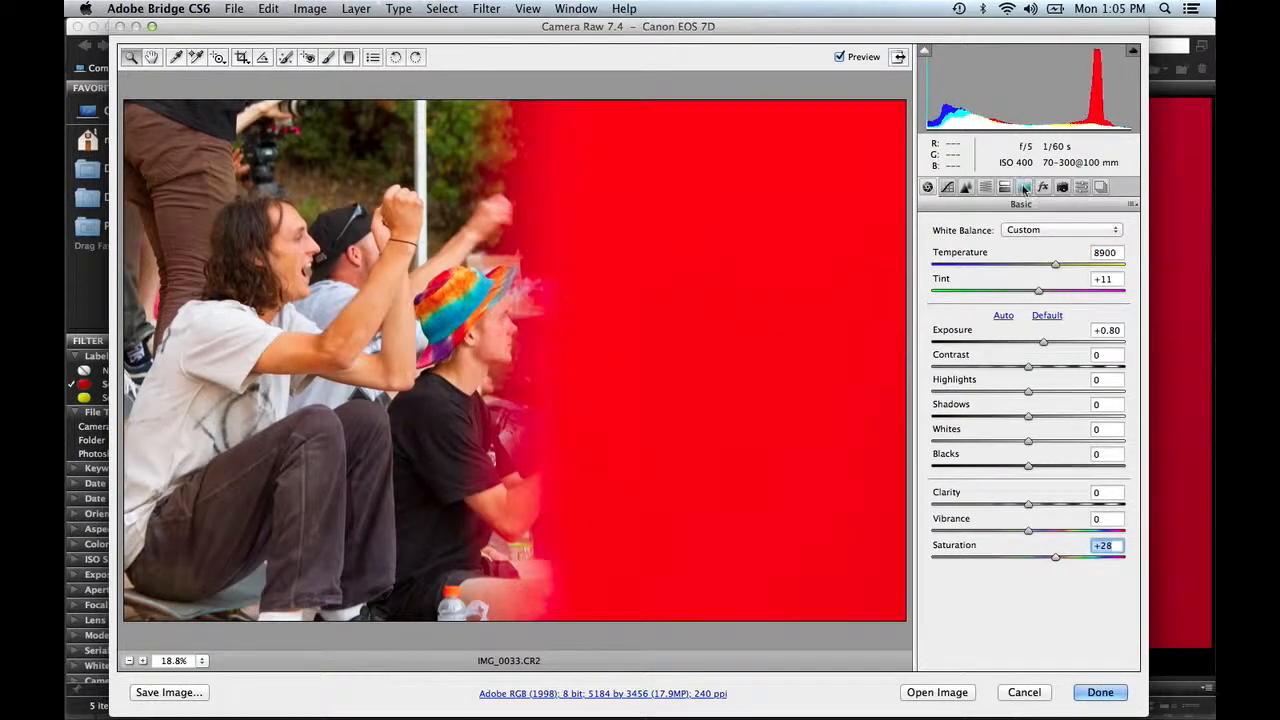
left_click(1024, 188)
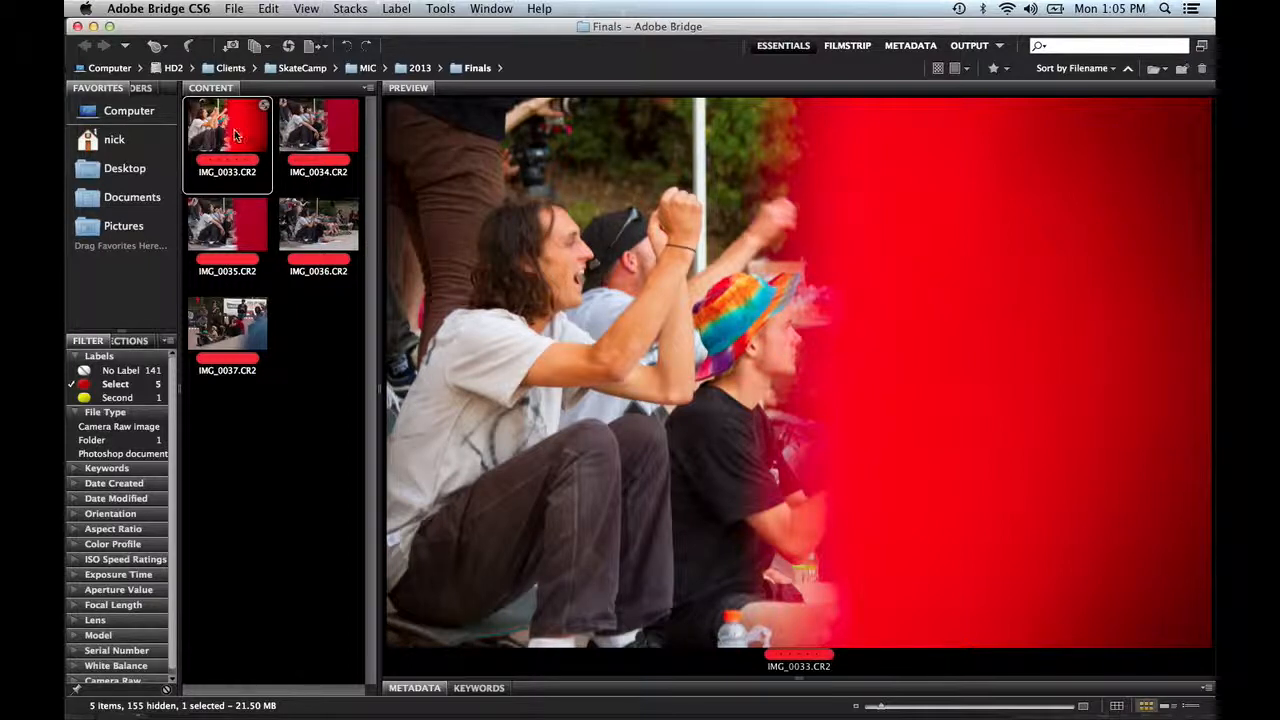
Copy IMG_0033's develop settings and bring up actions for the other four selected Select photos.
left_click(318, 128)
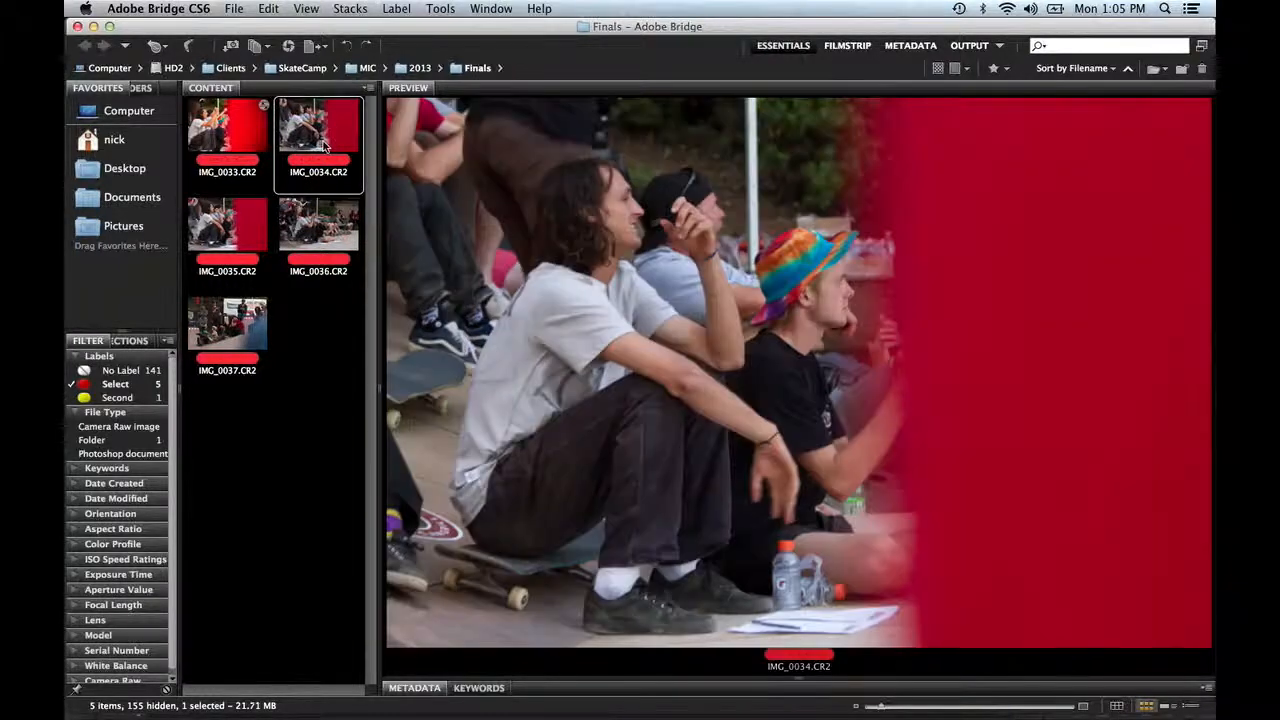
left_click(228, 140)
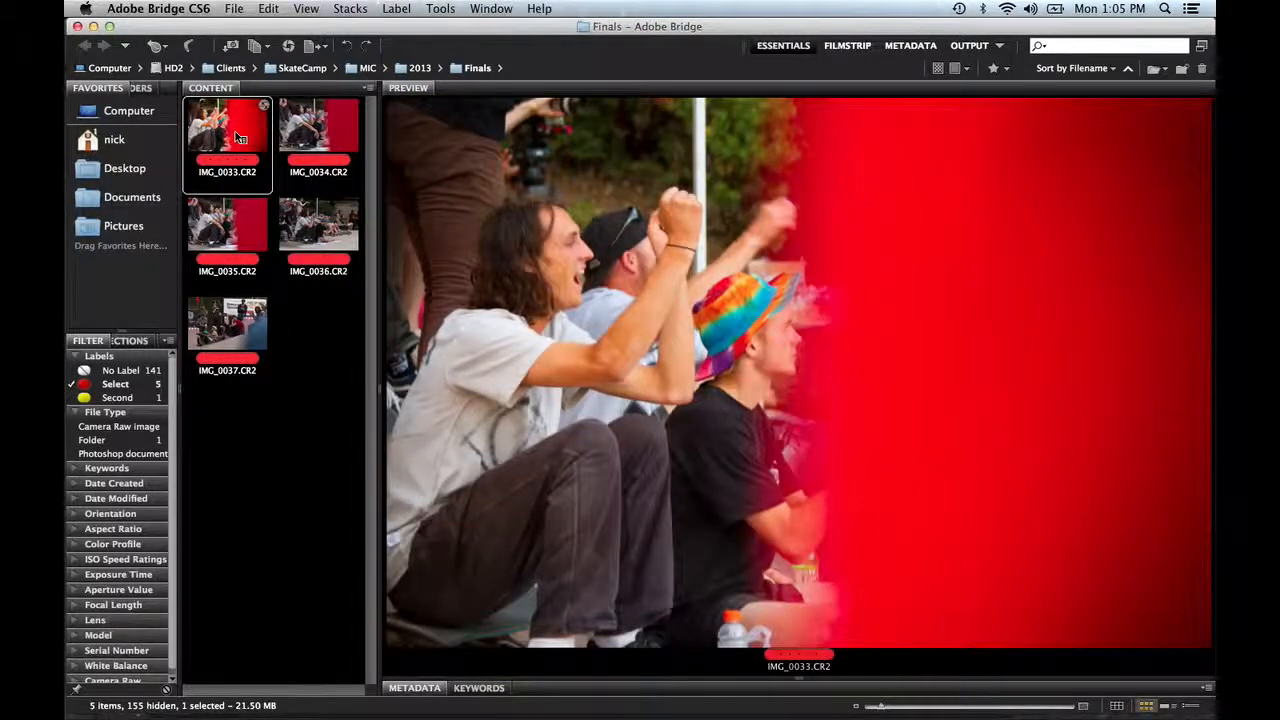
right_click(236, 136)
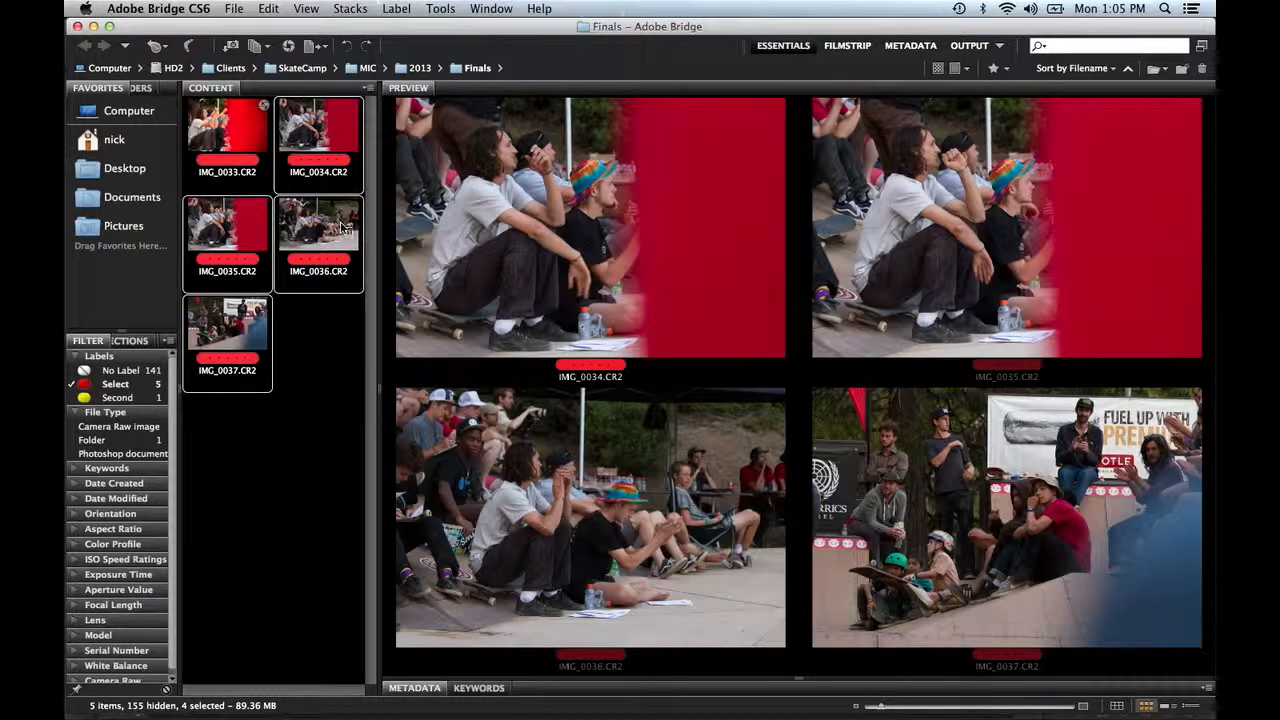
right_click(342, 230)
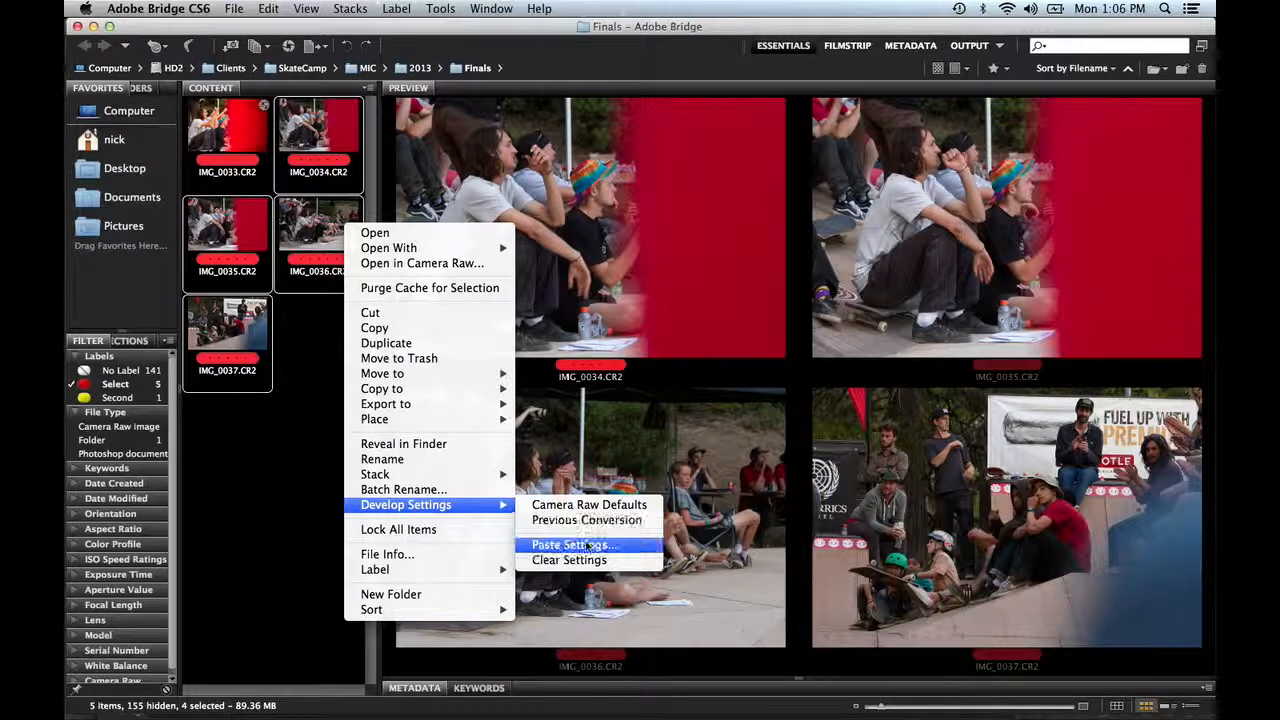
Paste the settings onto the four photos with the default subset, excluding crop, spot removal and local adjustments.
left_click(570, 544)
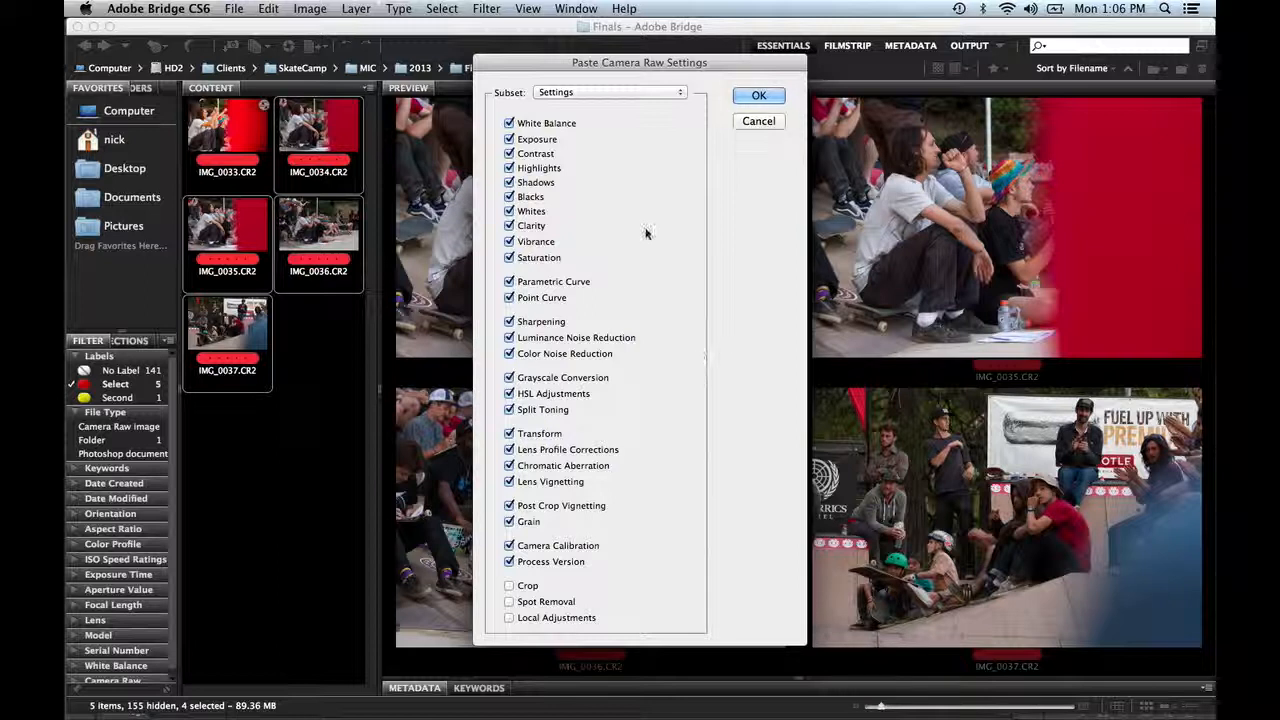
mouse_move(680, 184)
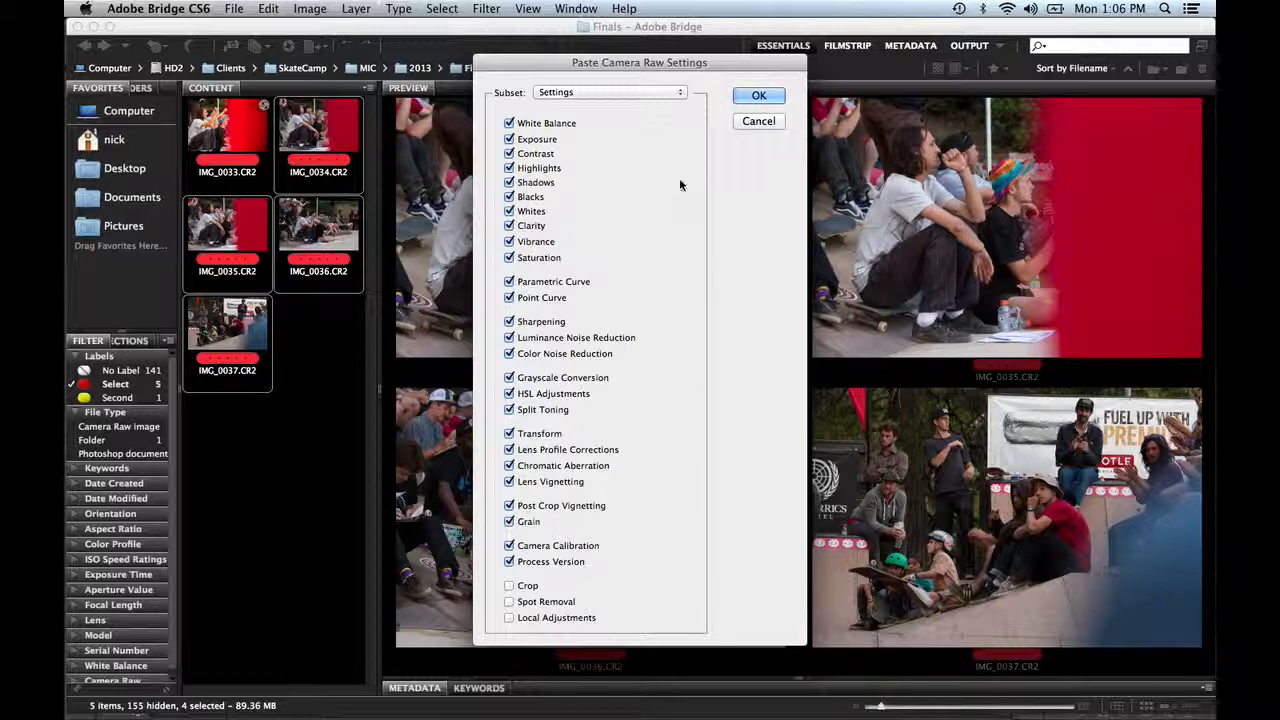
mouse_move(680, 184)
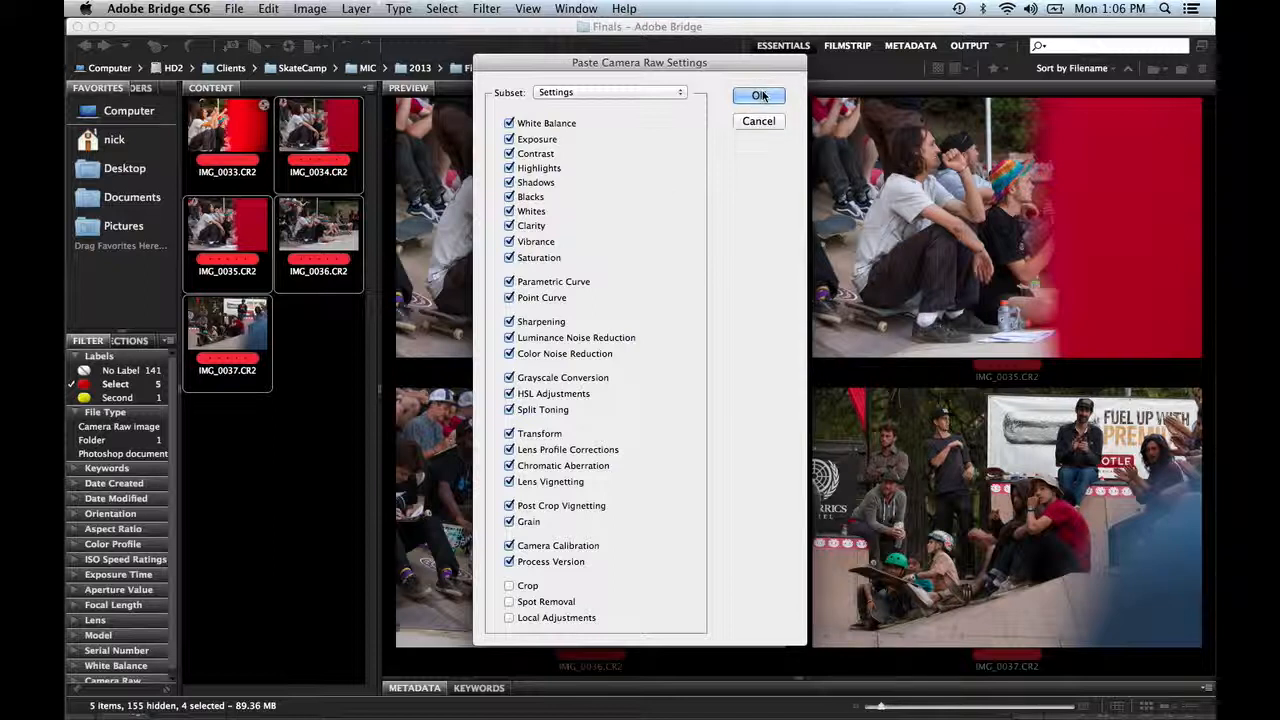
left_click(758, 96)
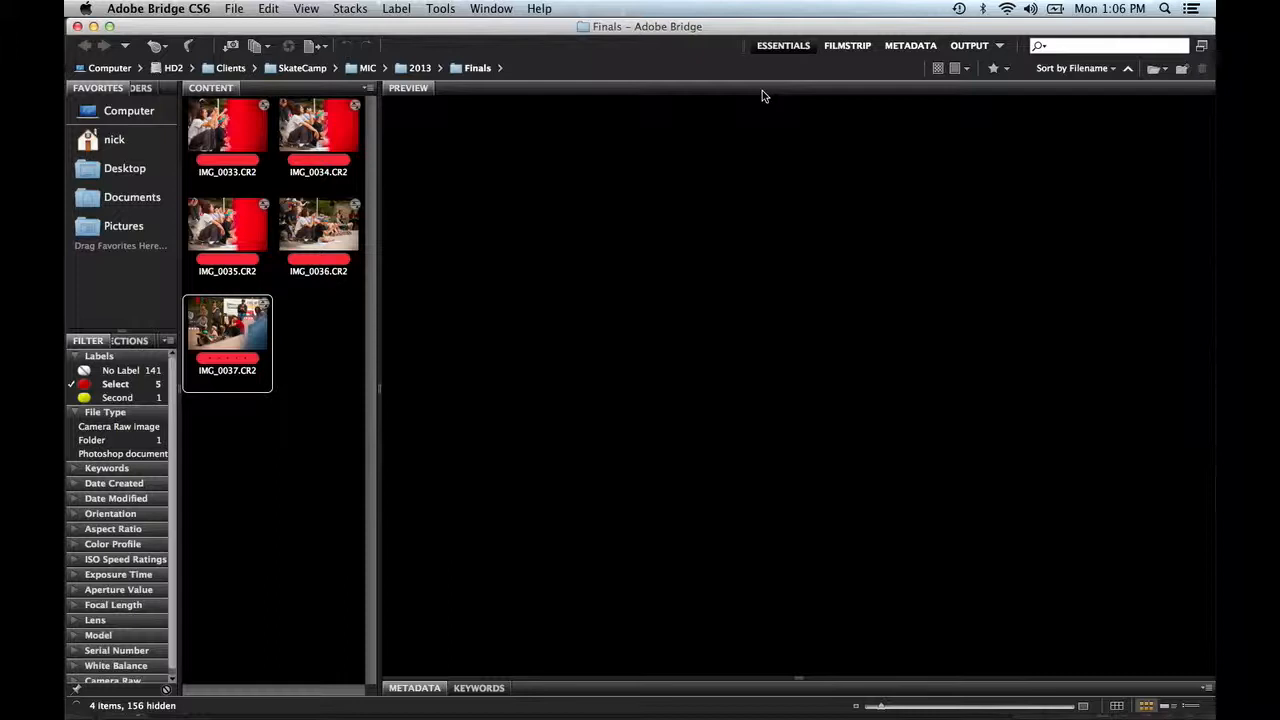
left_click(228, 136)
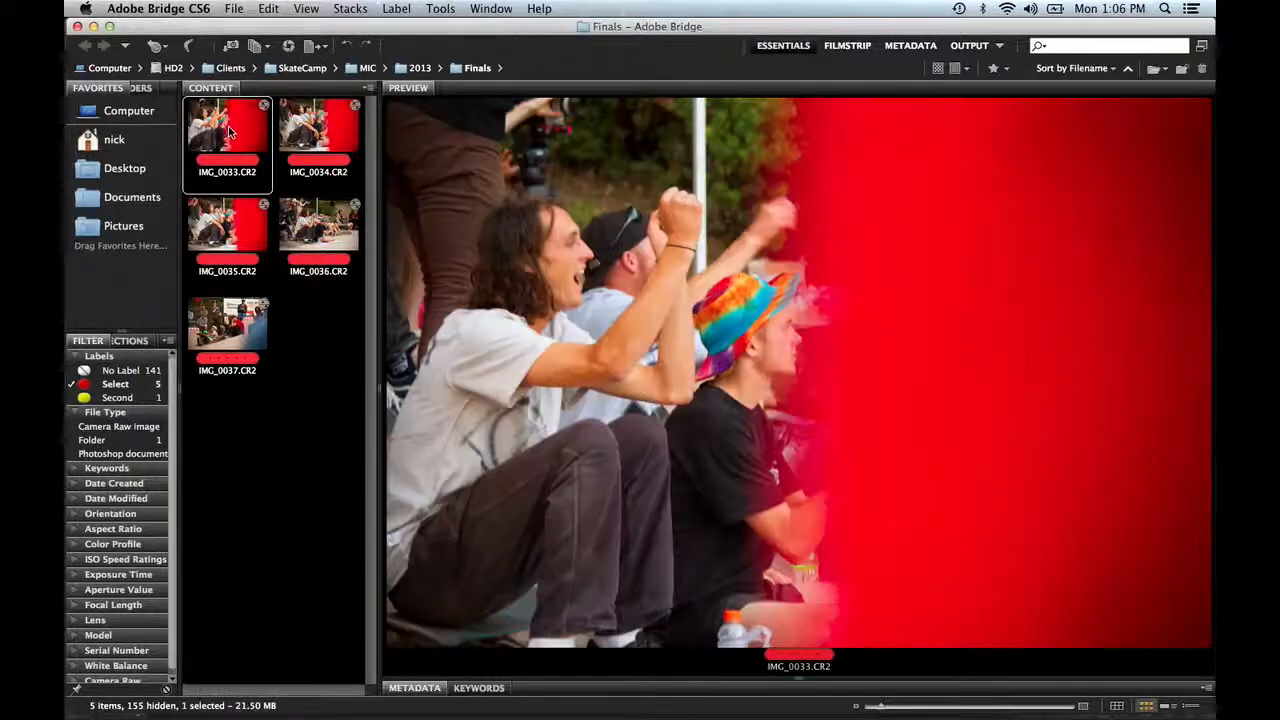
left_click(318, 236)
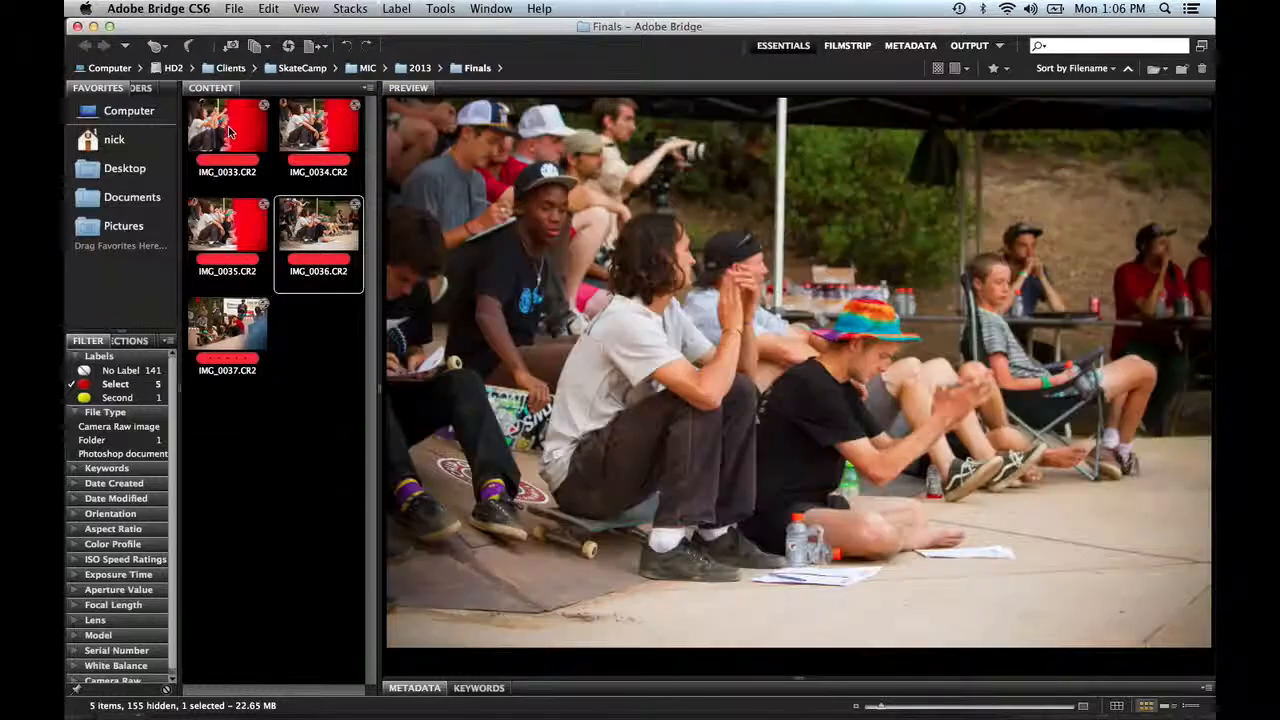
left_click(318, 124)
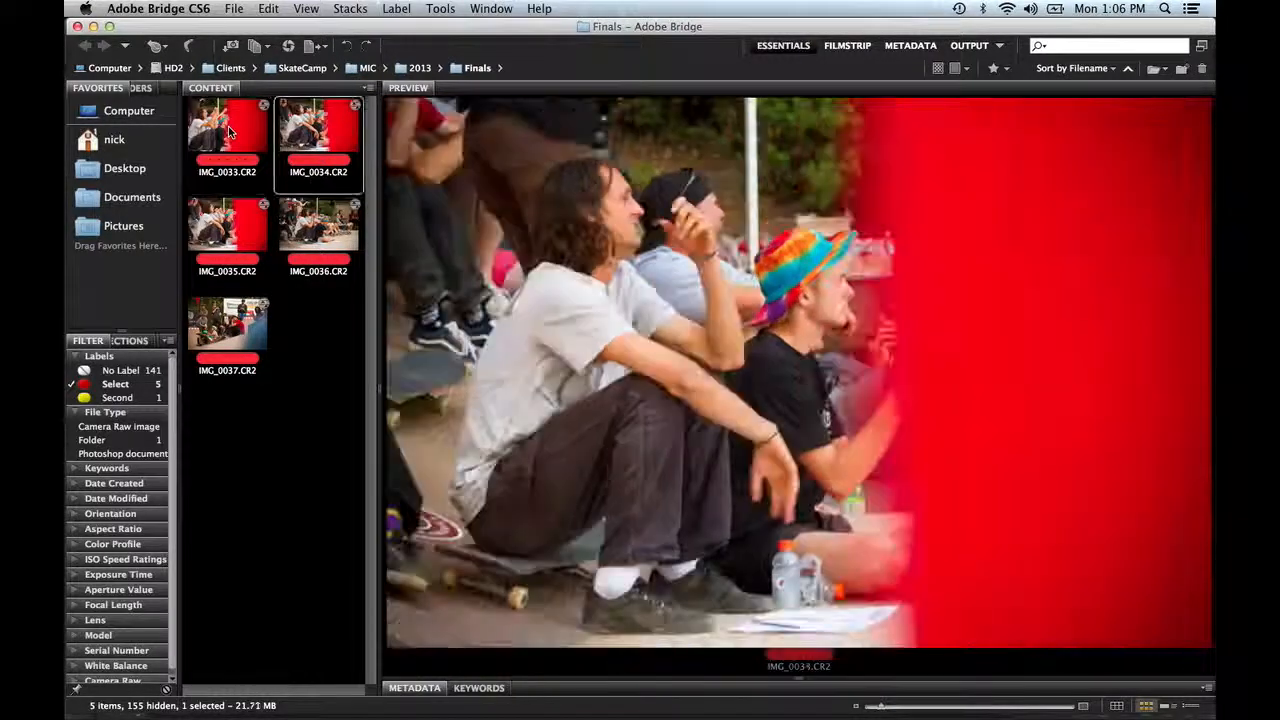
left_click(228, 330)
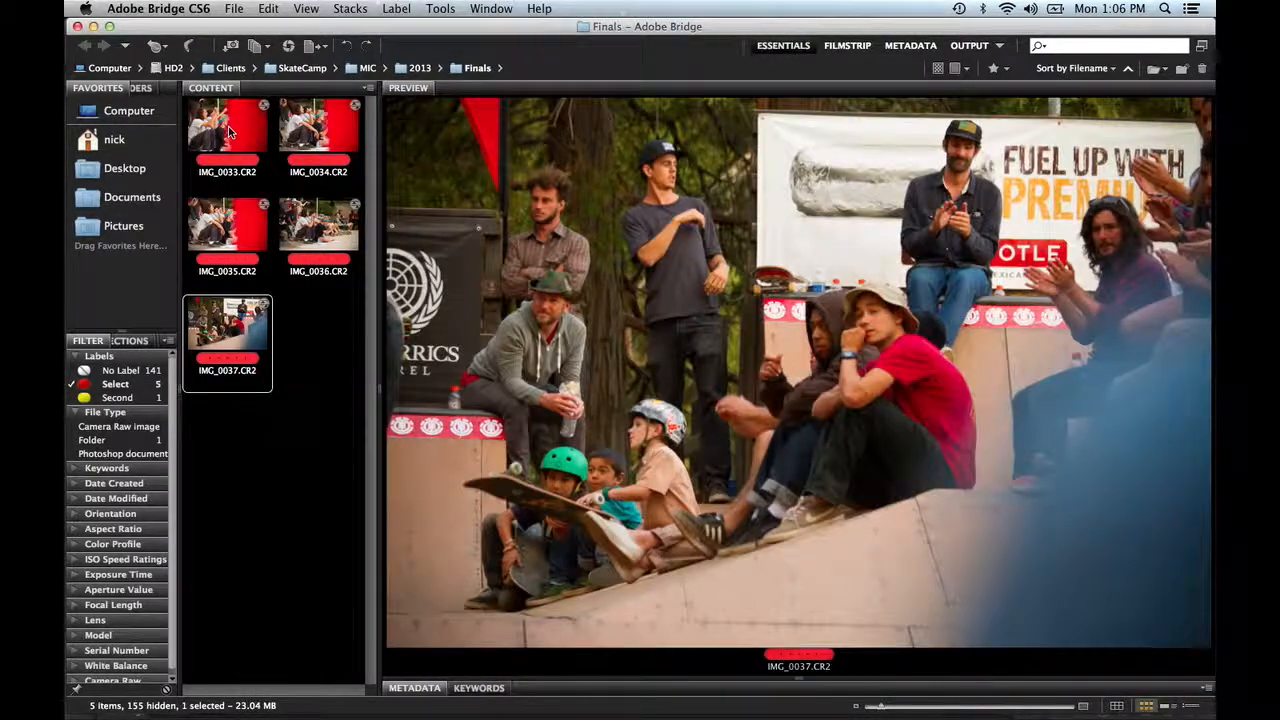
left_click(228, 130)
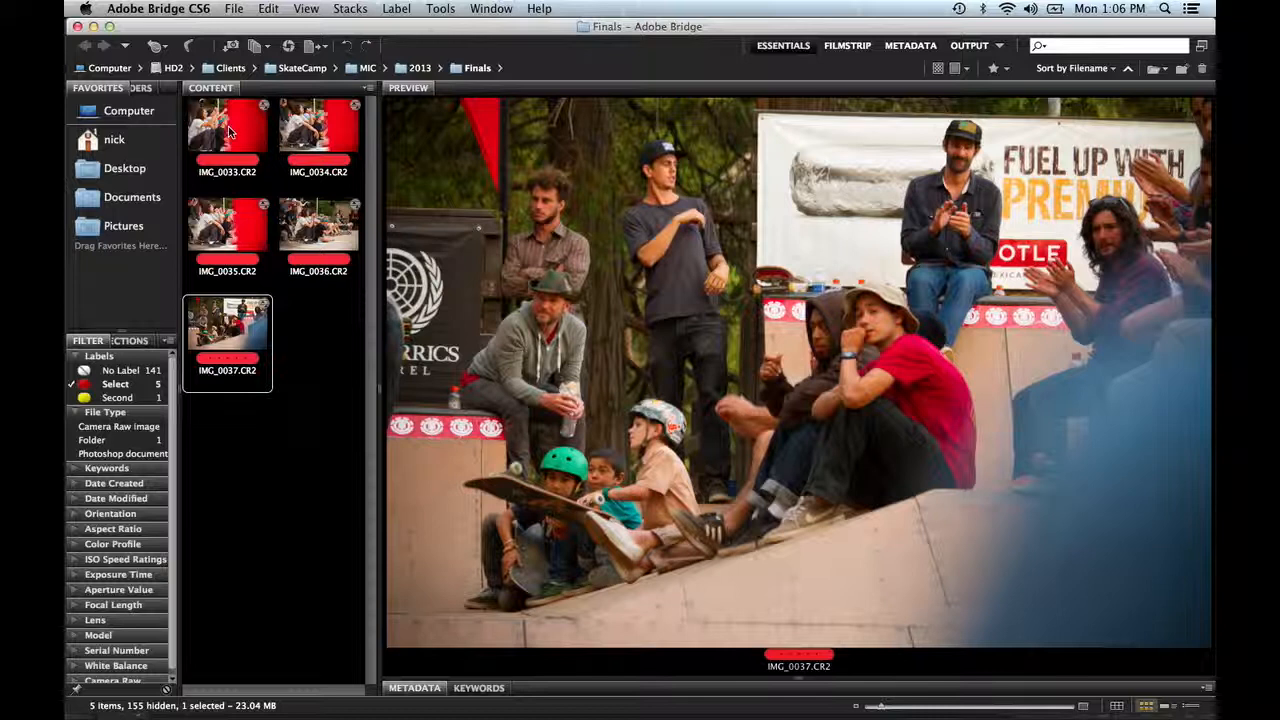
left_click(318, 130)
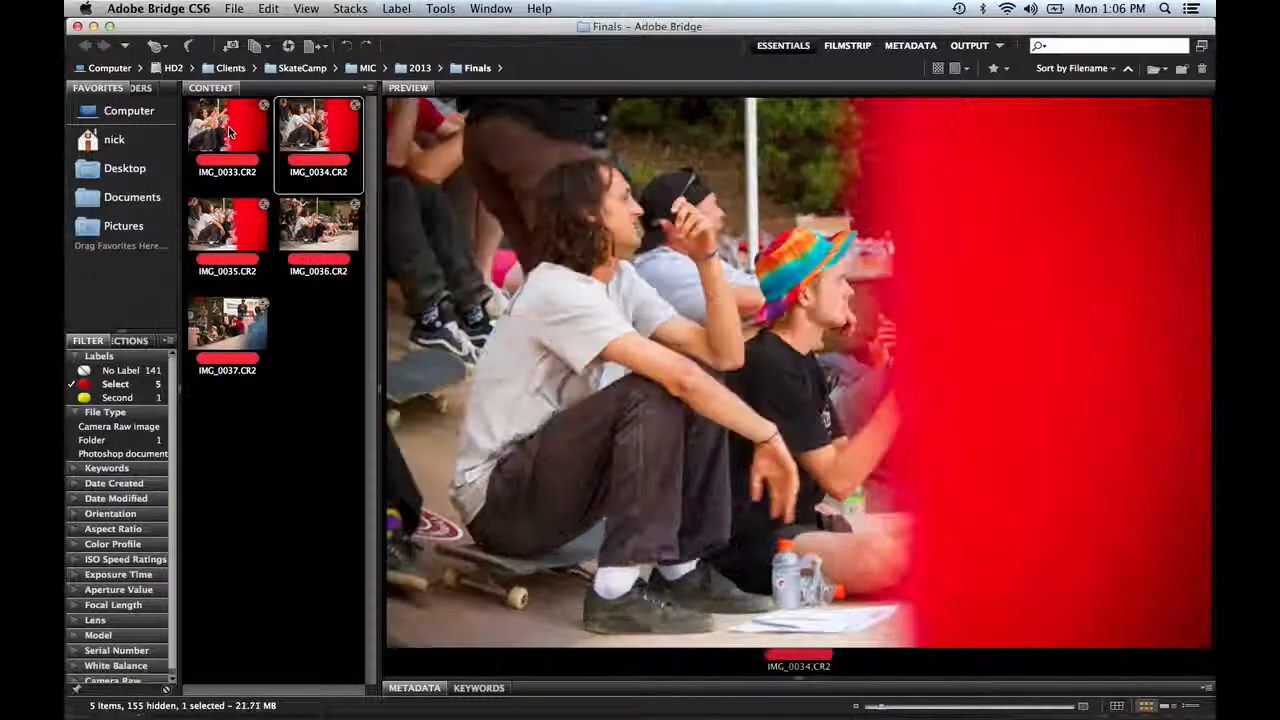
left_click(228, 136)
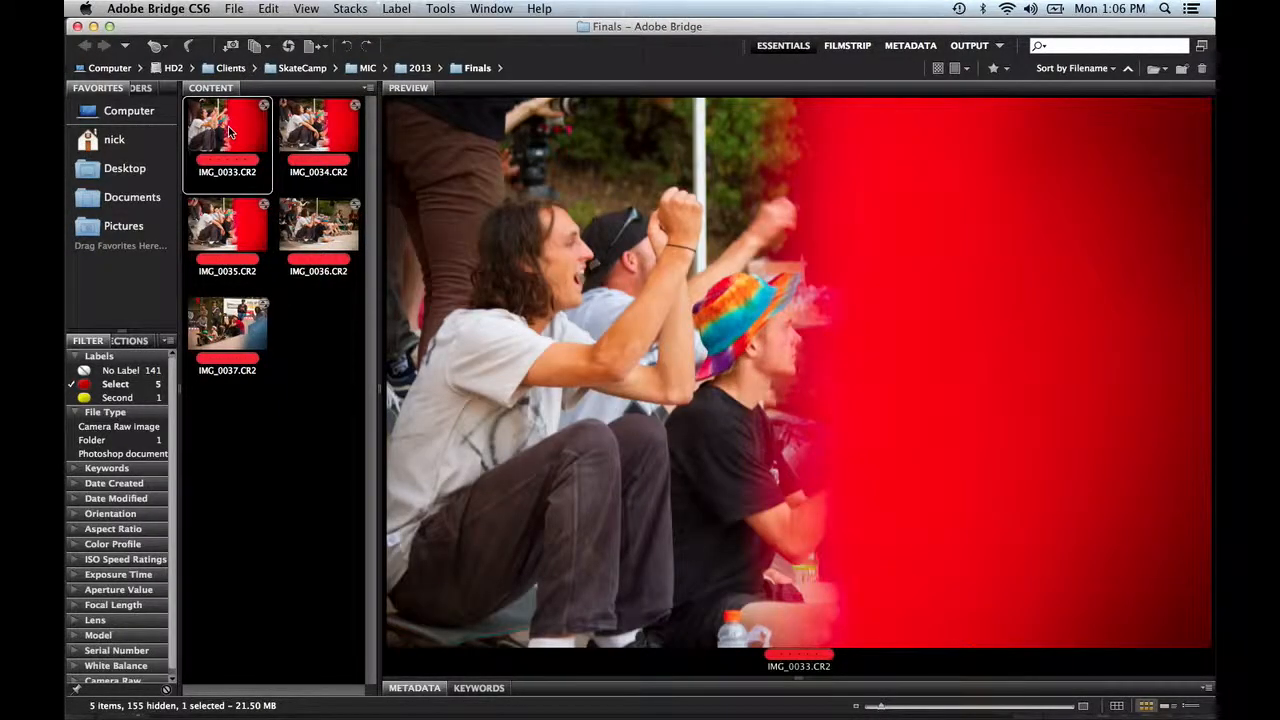